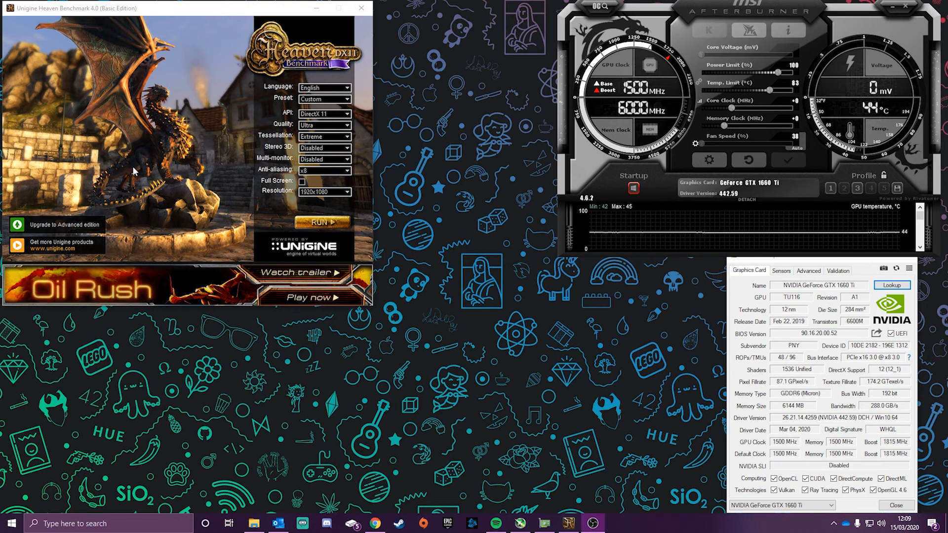
mouse_move(164, 161)
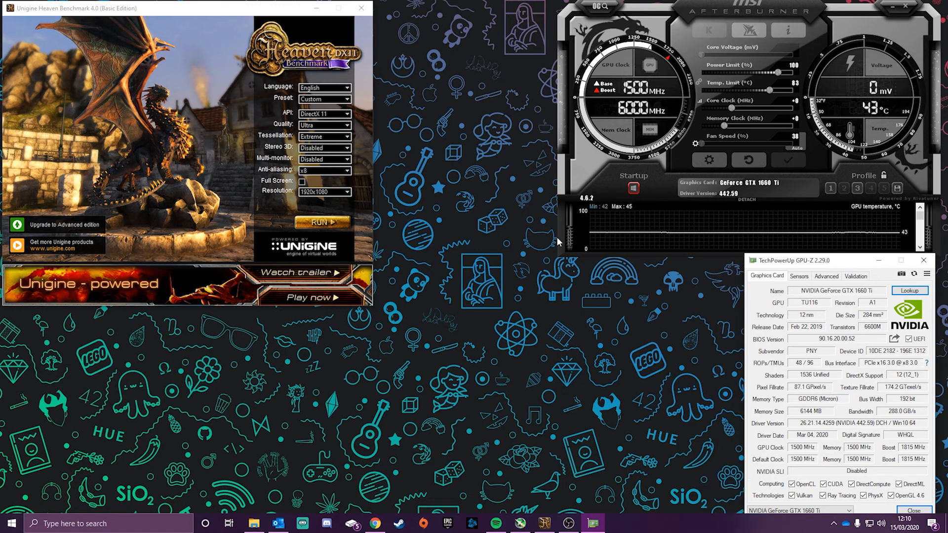
mouse_move(859, 158)
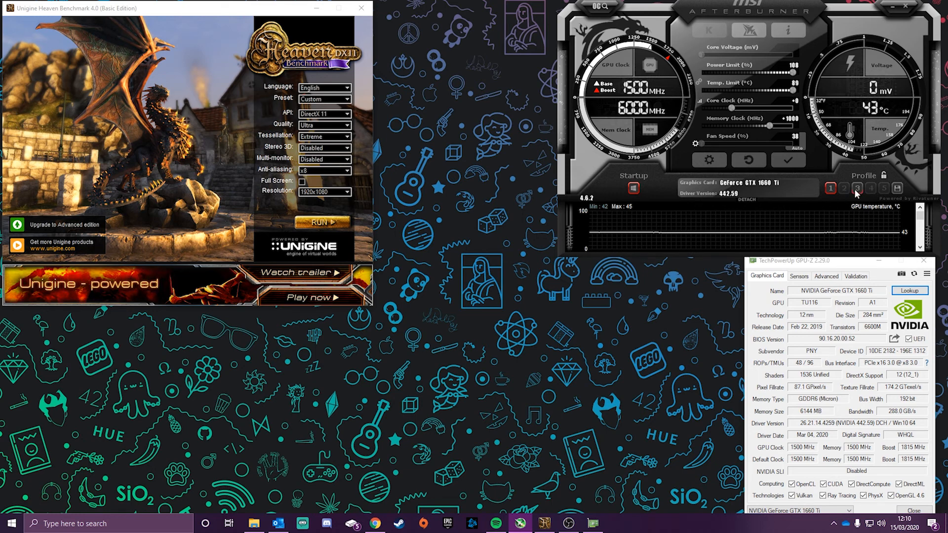
- Load a saved Afterburner profile, resetting memory clock offset to +0 and keeping 89 °C limit
left_click(857, 188)
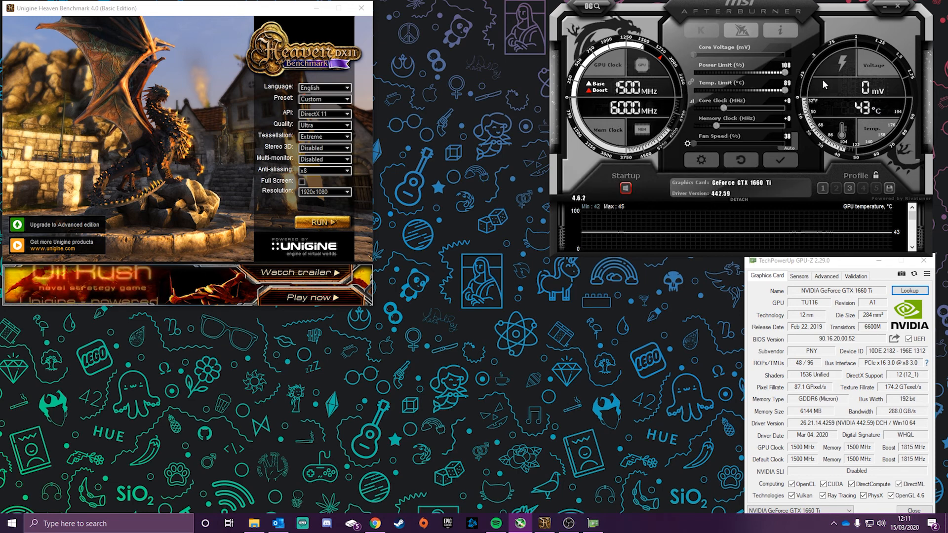
mouse_move(786, 88)
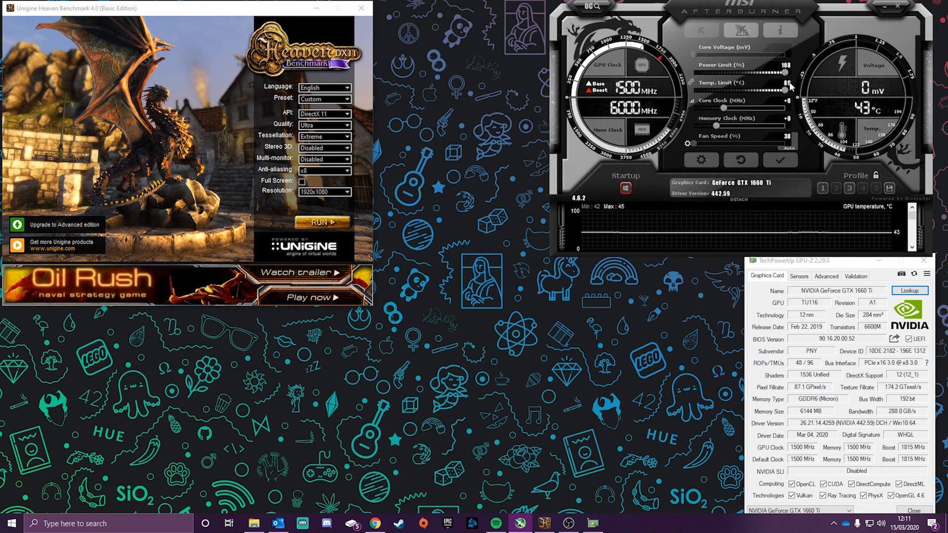
mouse_move(786, 88)
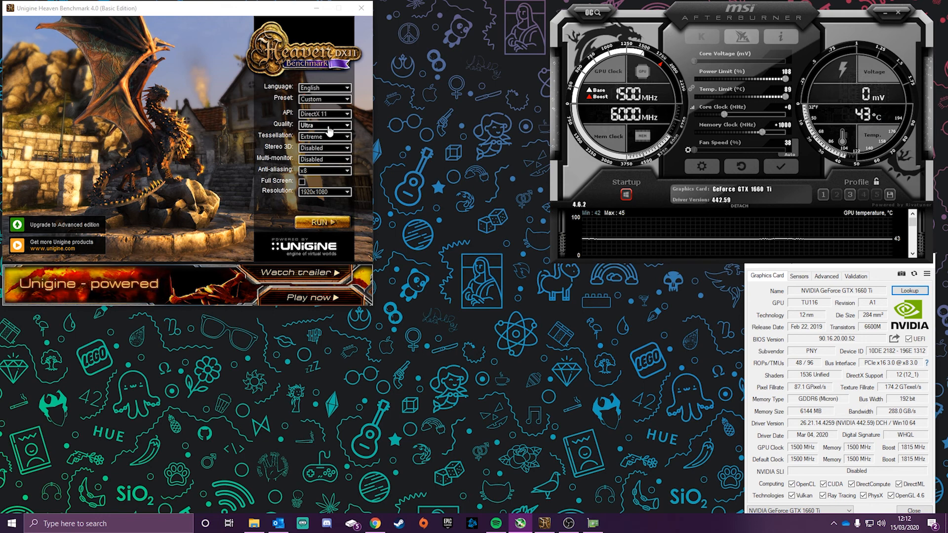
- Keep Ultra quality and 1920x1080 resolution in Heaven, then start the benchmark run
left_click(324, 125)
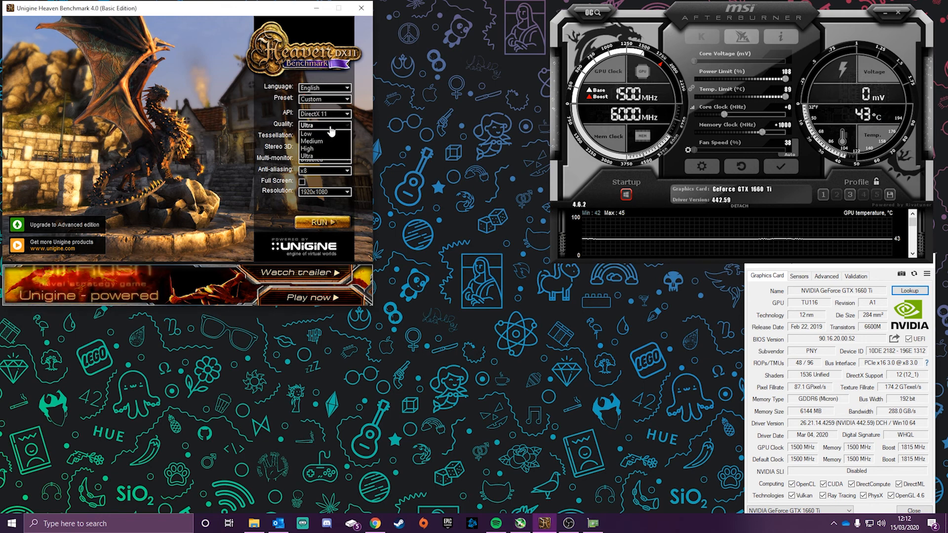
left_click(324, 125)
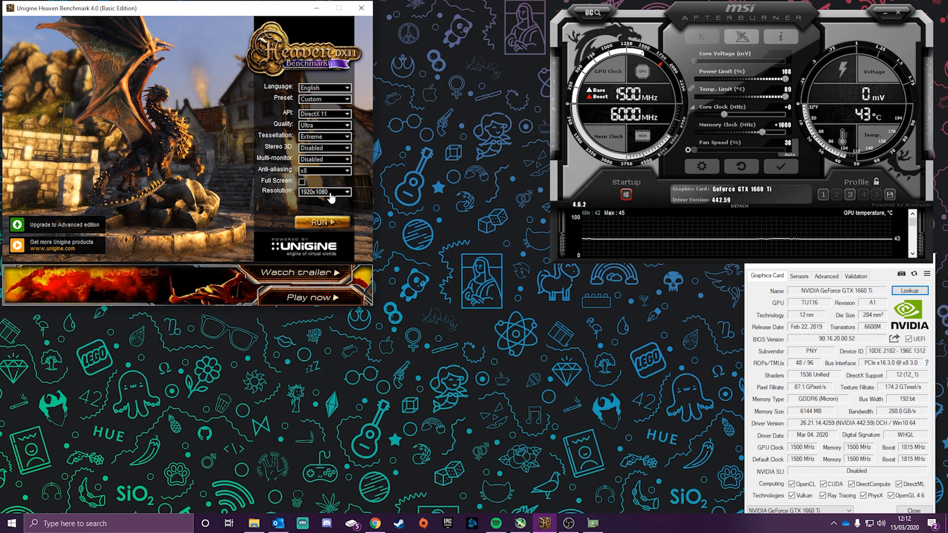
left_click(349, 192)
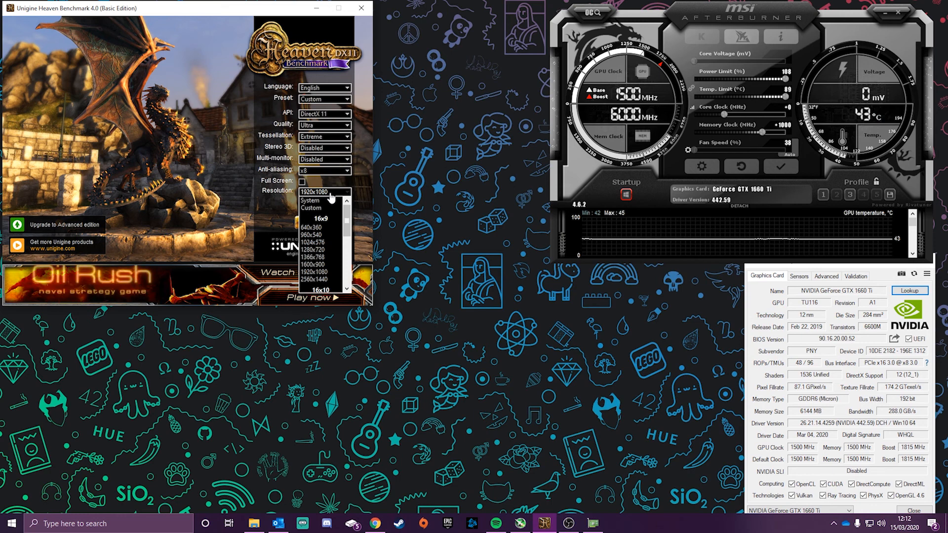
mouse_move(329, 270)
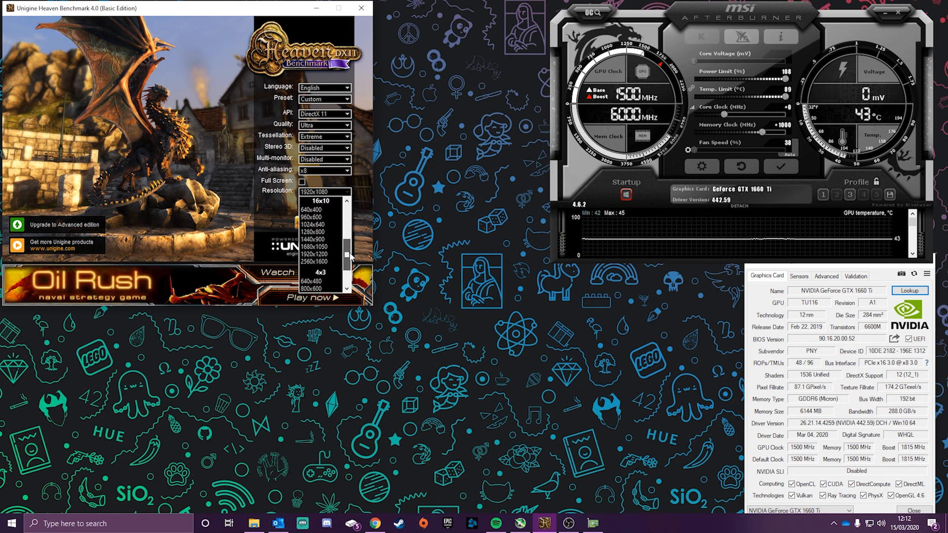
scroll("down", 3)
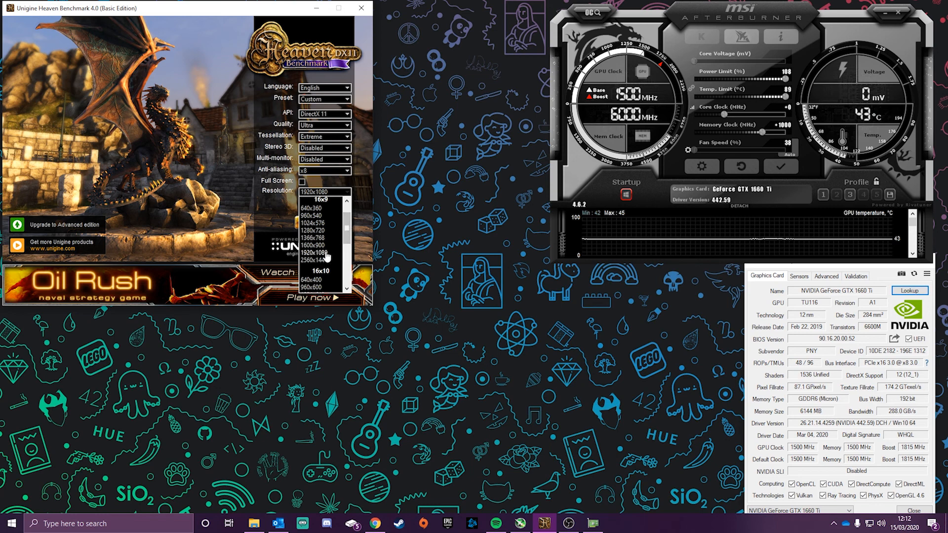
left_click(323, 253)
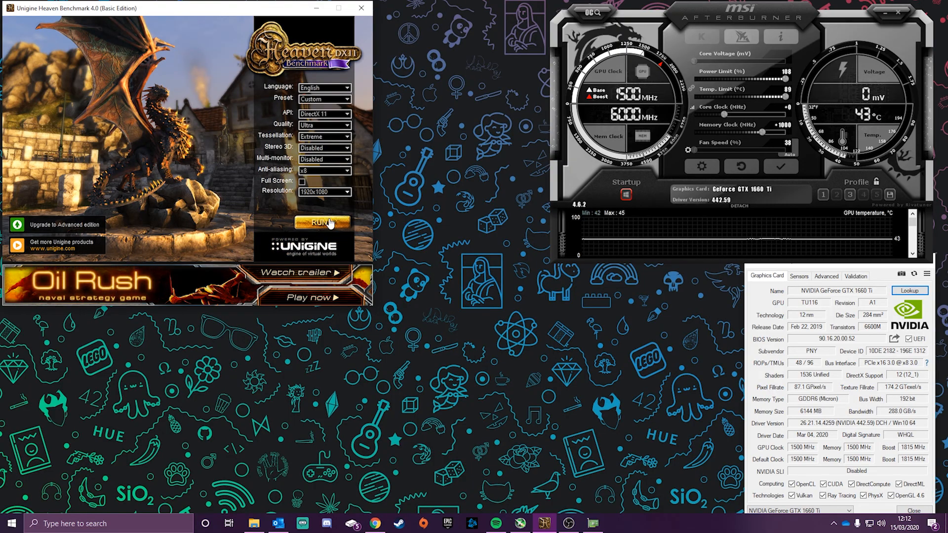
left_click(322, 222)
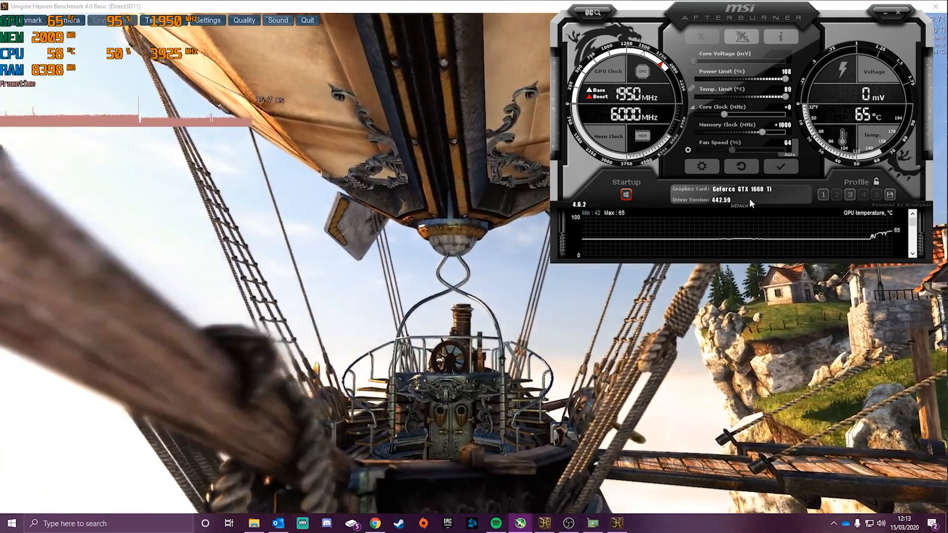